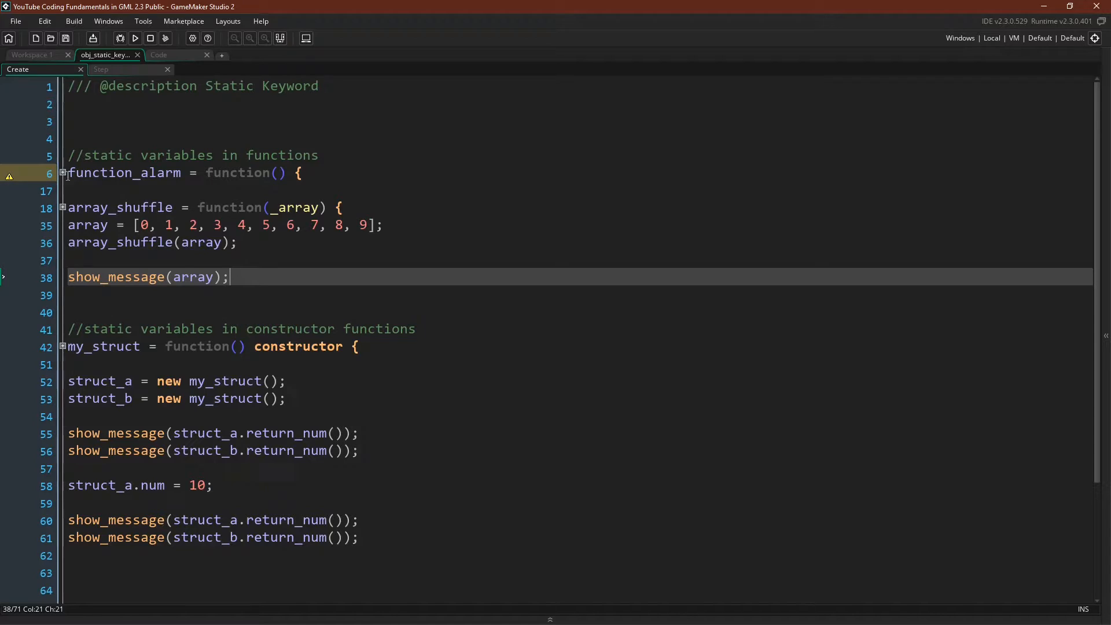
Expand function_alarm to reveal its static timer set to room_speed times 5 and Hello World message
left_click(61, 173)
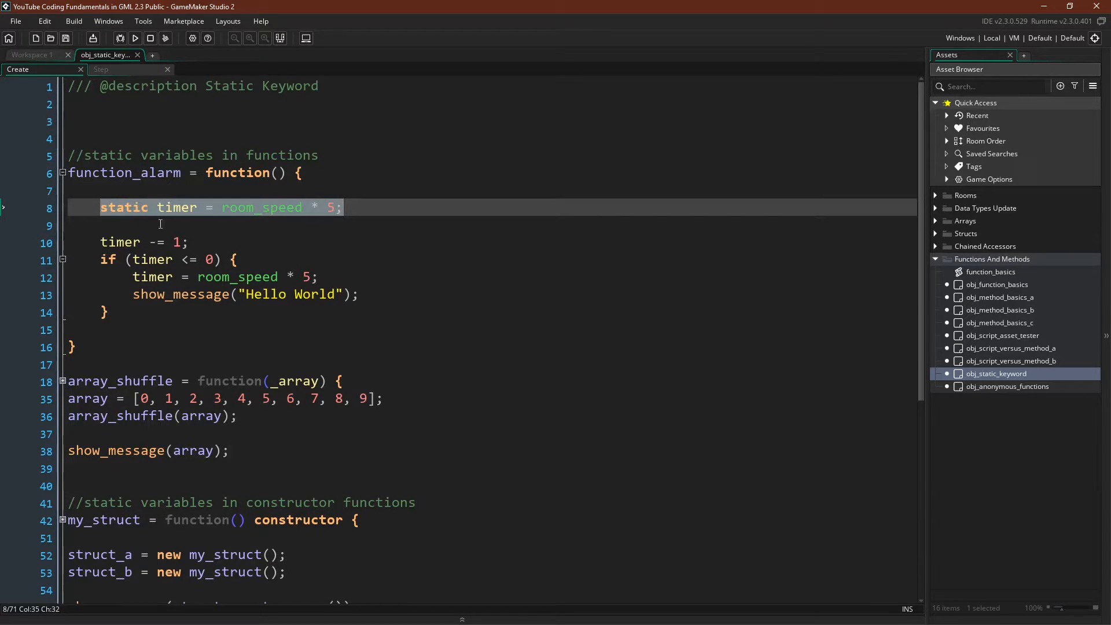
mouse_move(19, 227)
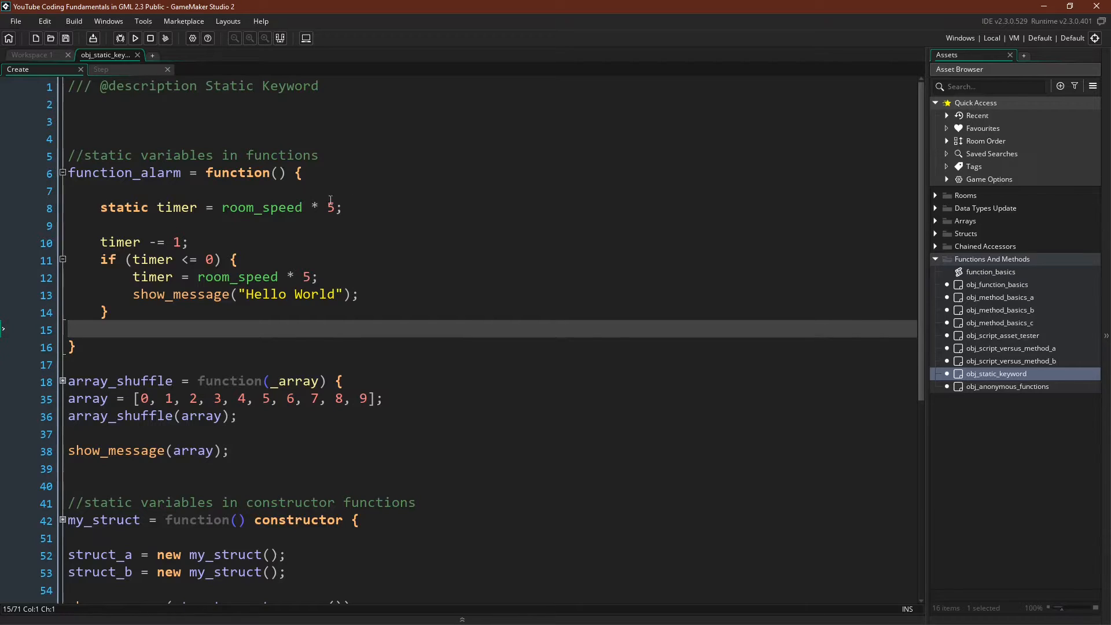
mouse_move(305, 231)
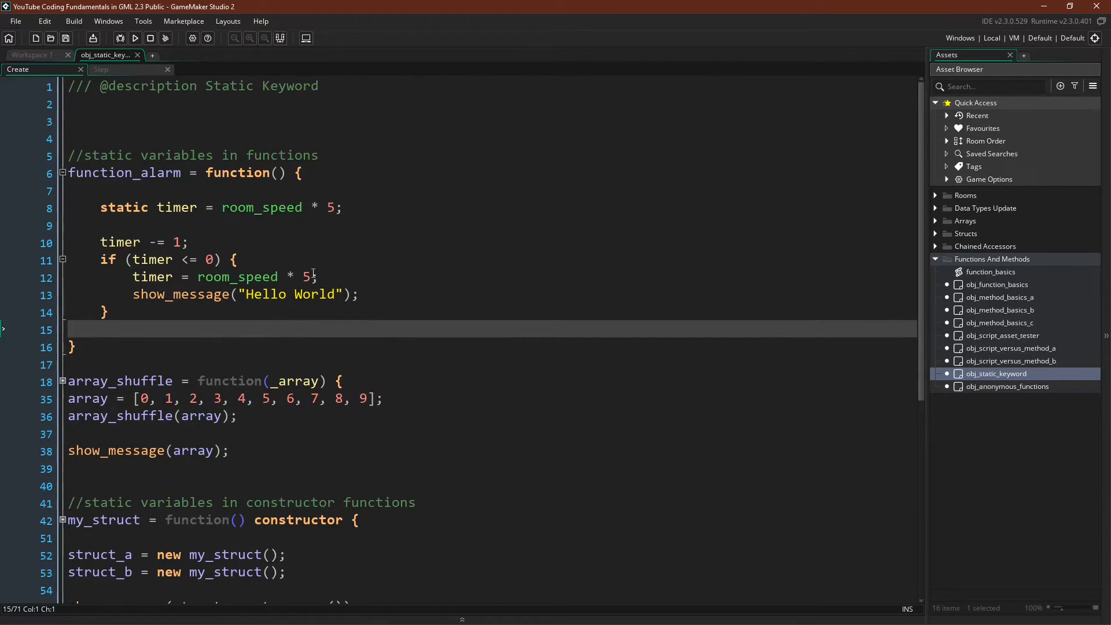
Debug-run from the Step event, dismiss Hello World, and expand instance 100000's variables
left_click(100, 68)
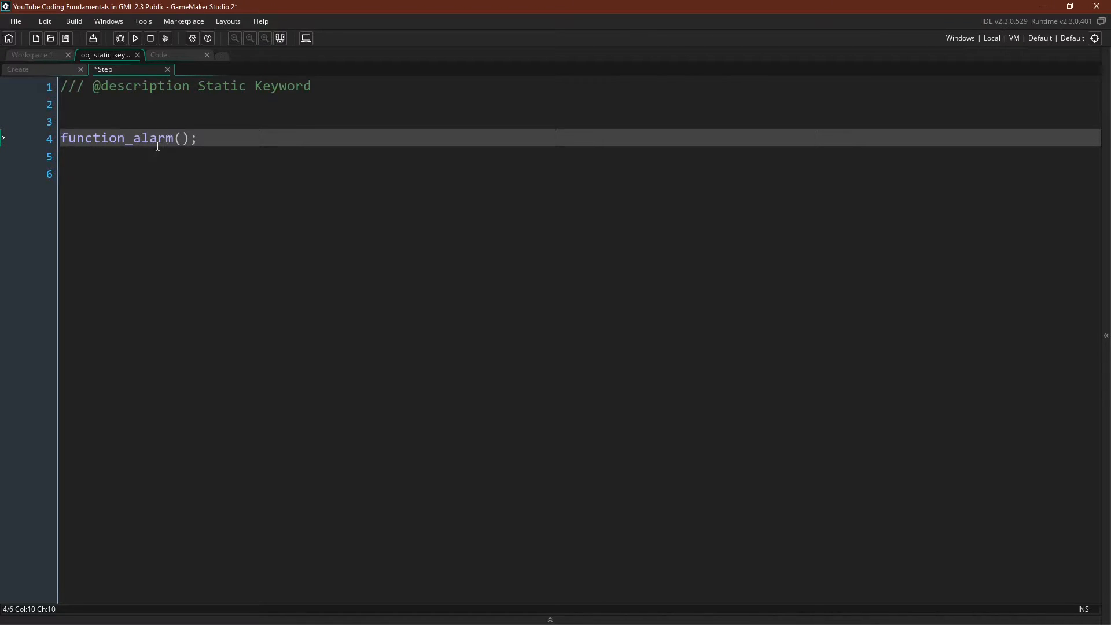
mouse_move(27, 68)
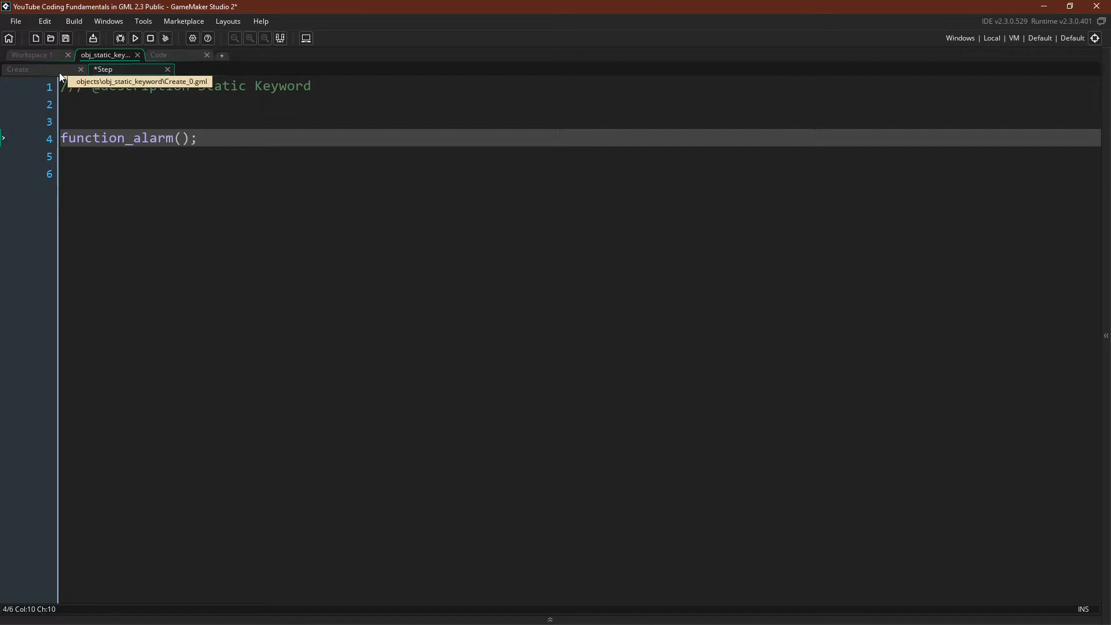
left_click(165, 38)
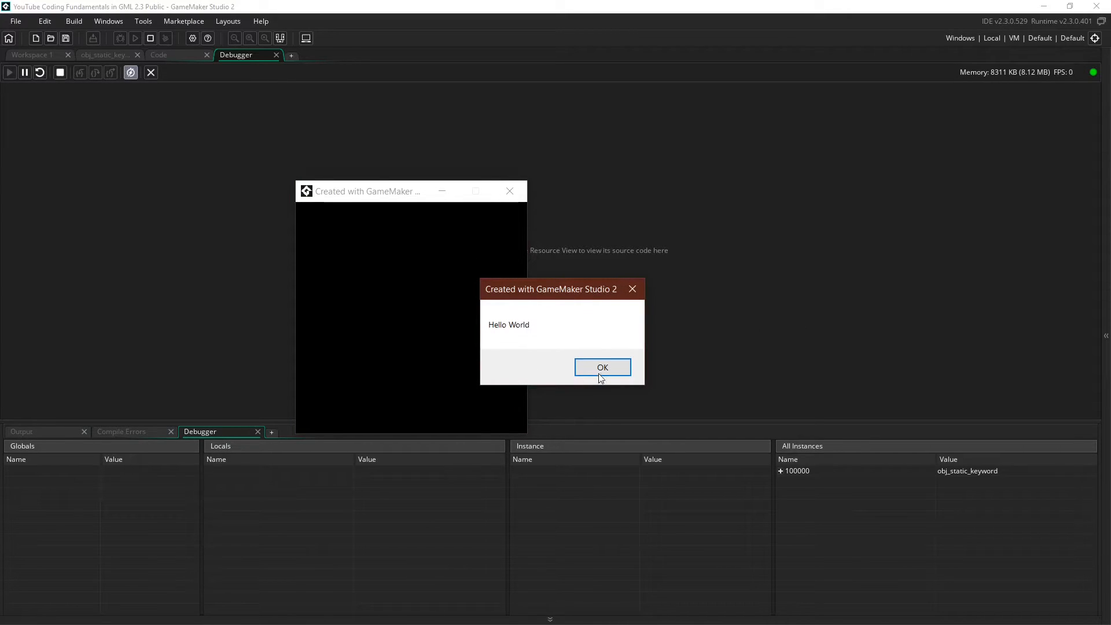
left_click(602, 367)
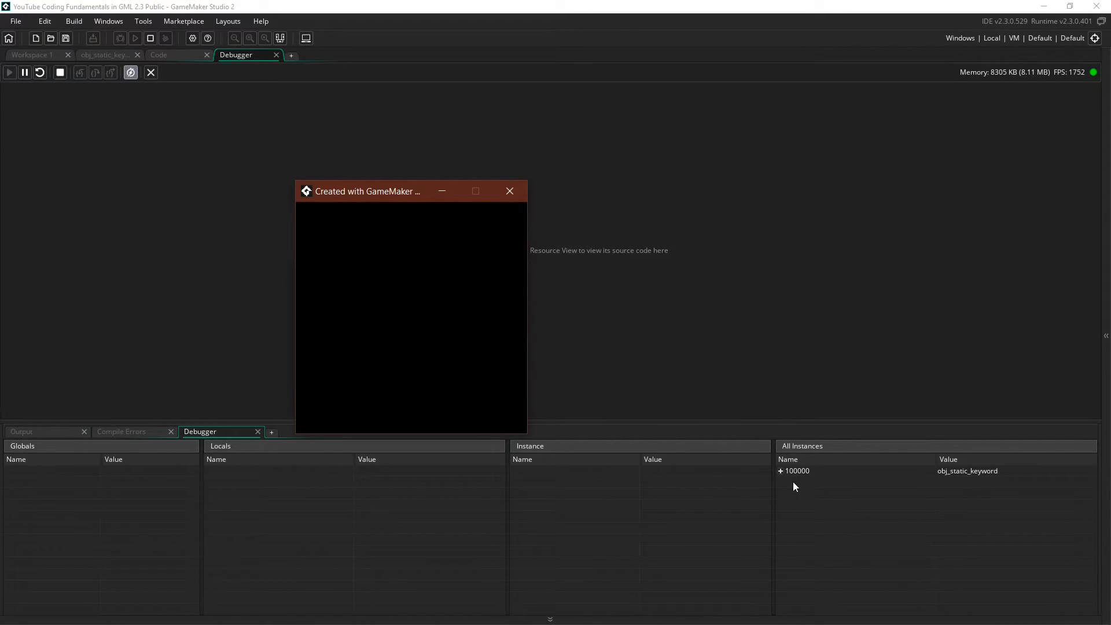
left_click(780, 471)
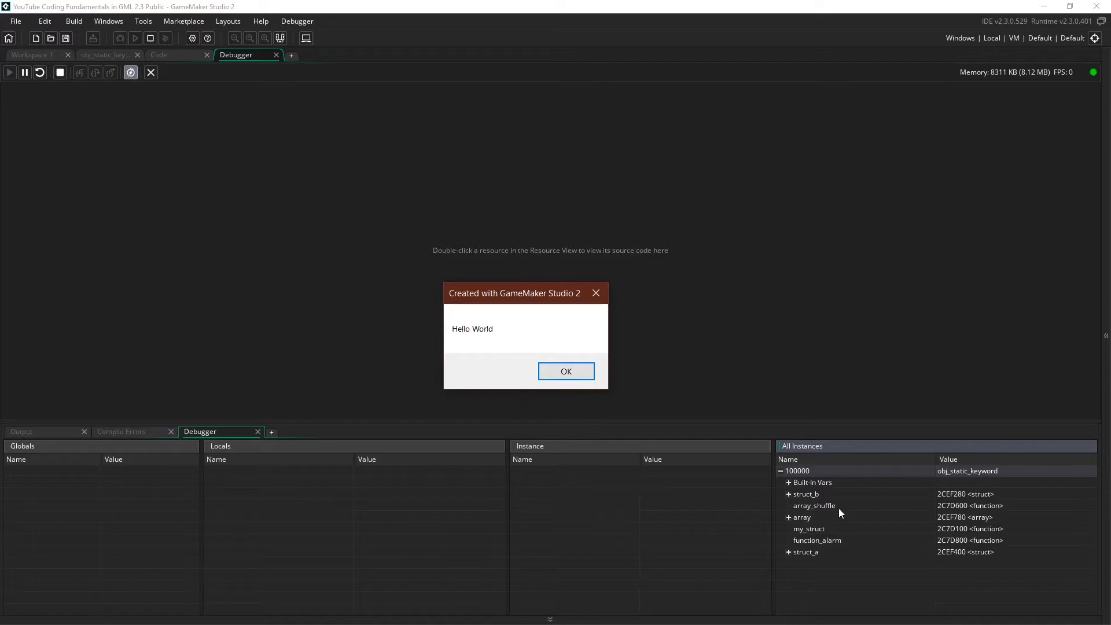
mouse_move(816, 491)
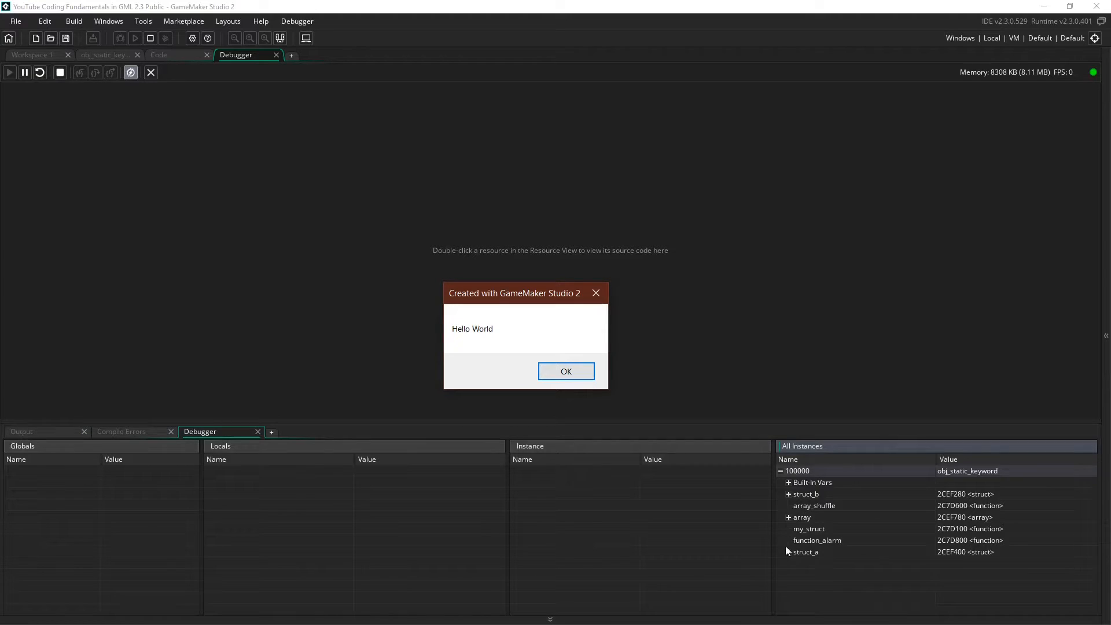
Return to the Create event code and fold function_alarm to a single line
left_click(566, 371)
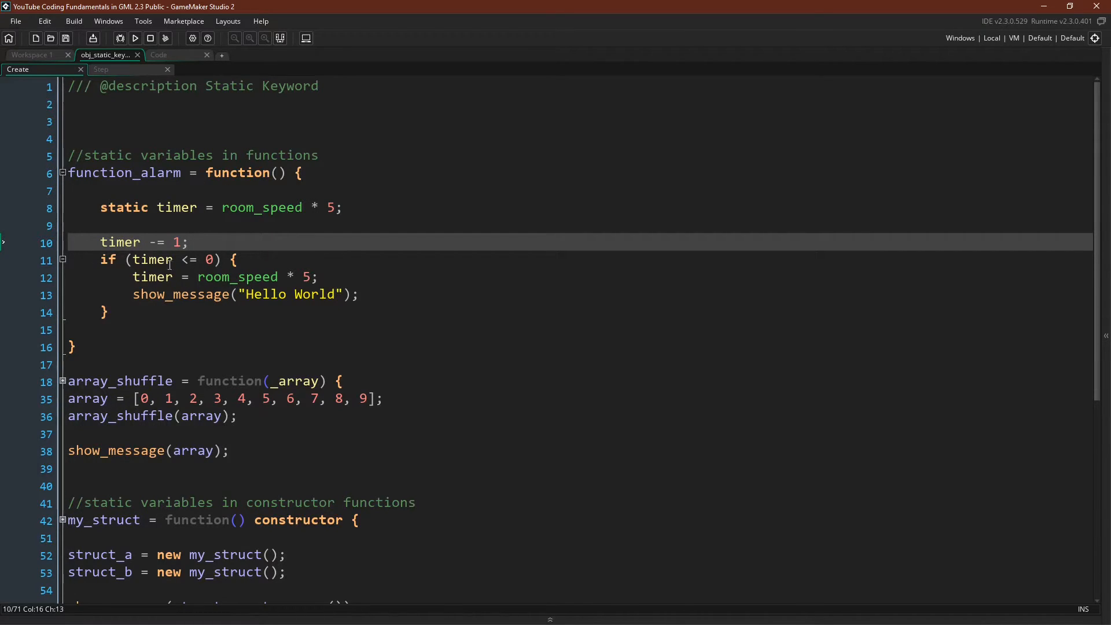
mouse_move(136, 140)
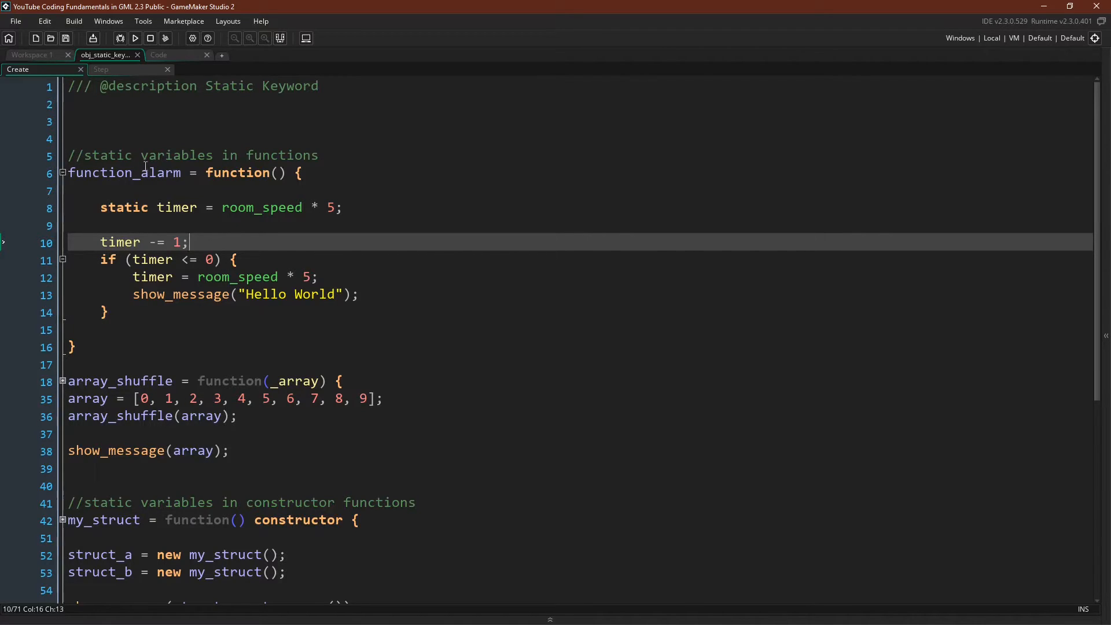
left_click(61, 173)
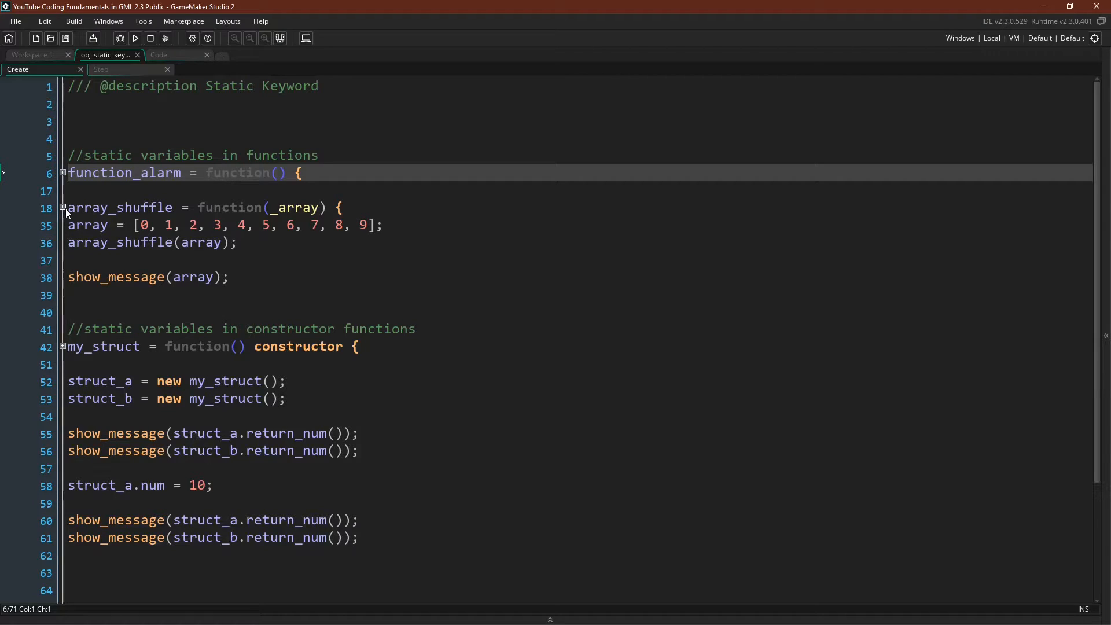
Expand array_shuffle to show its static swap helper and repeat-loop shuffle
left_click(141, 207)
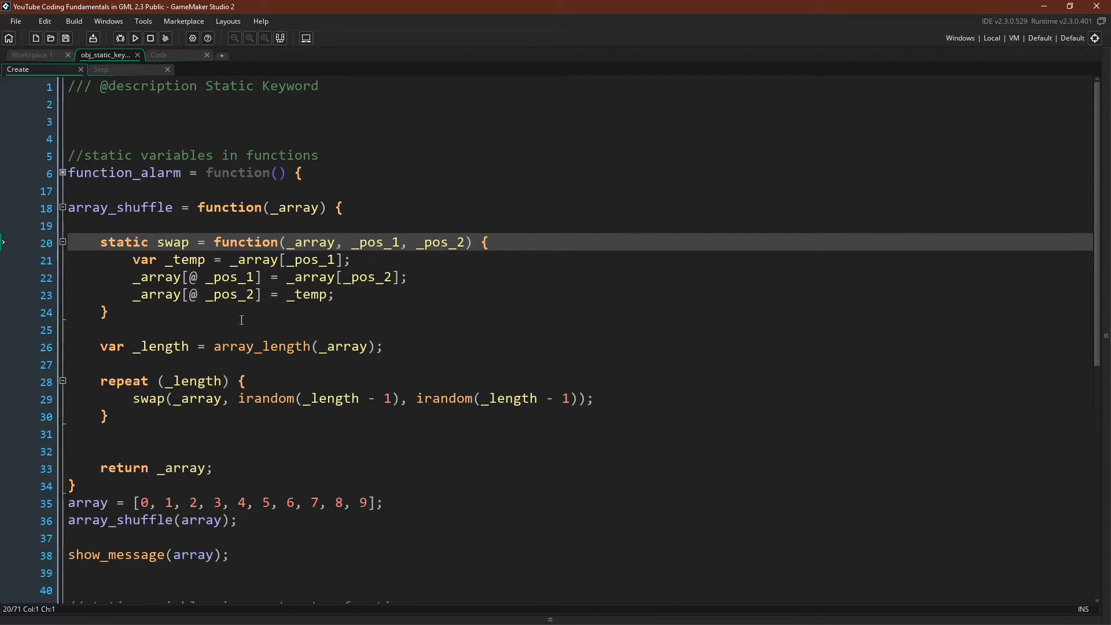
mouse_move(314, 313)
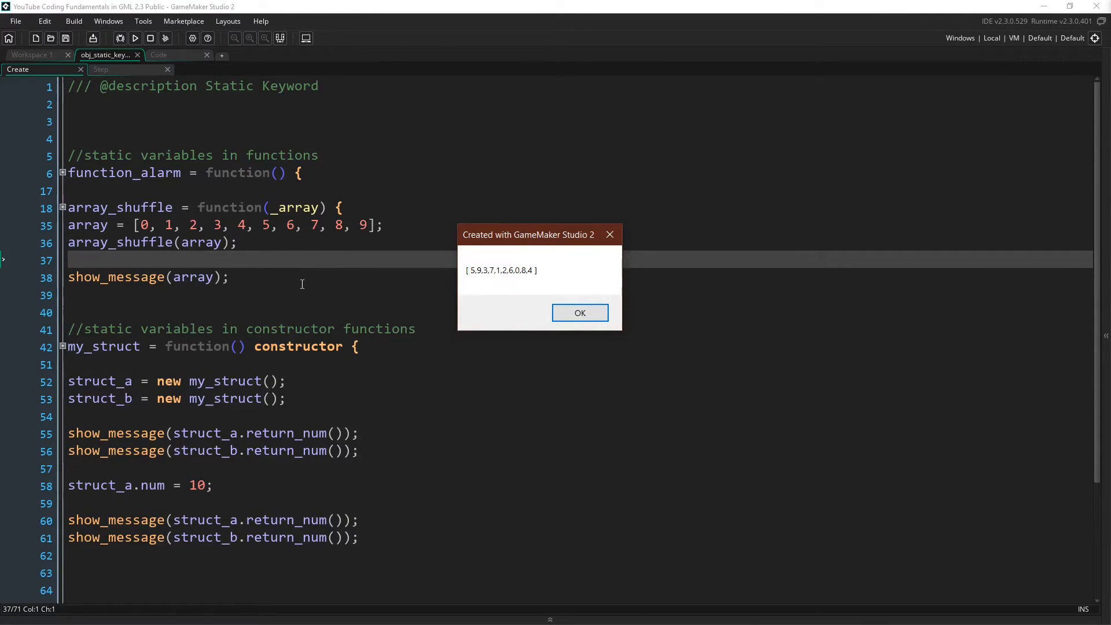
left_click(579, 312)
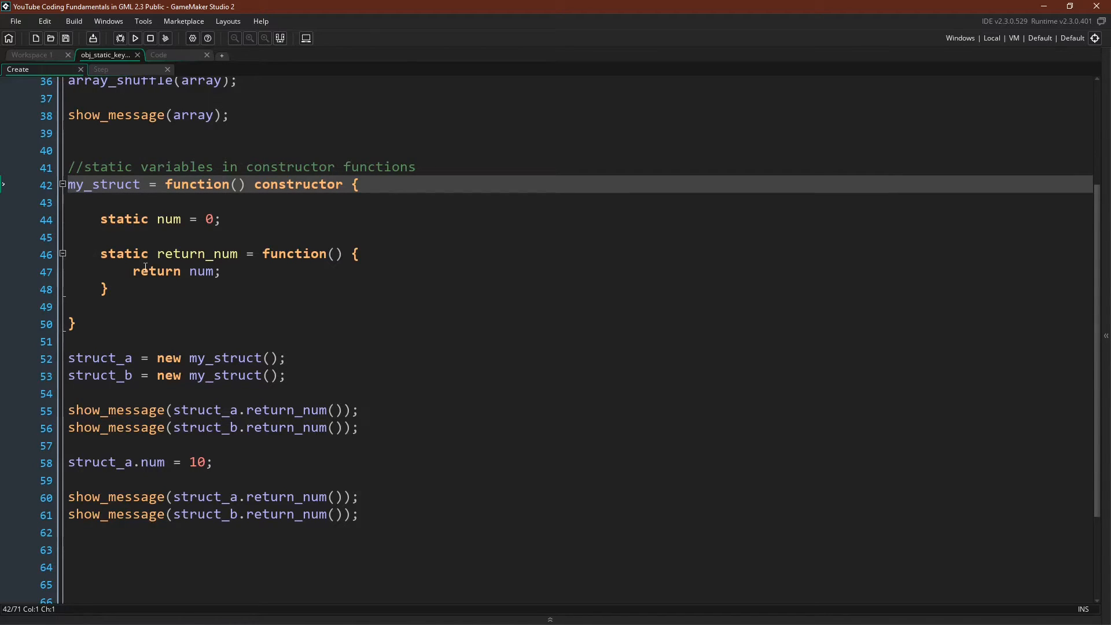
mouse_move(151, 184)
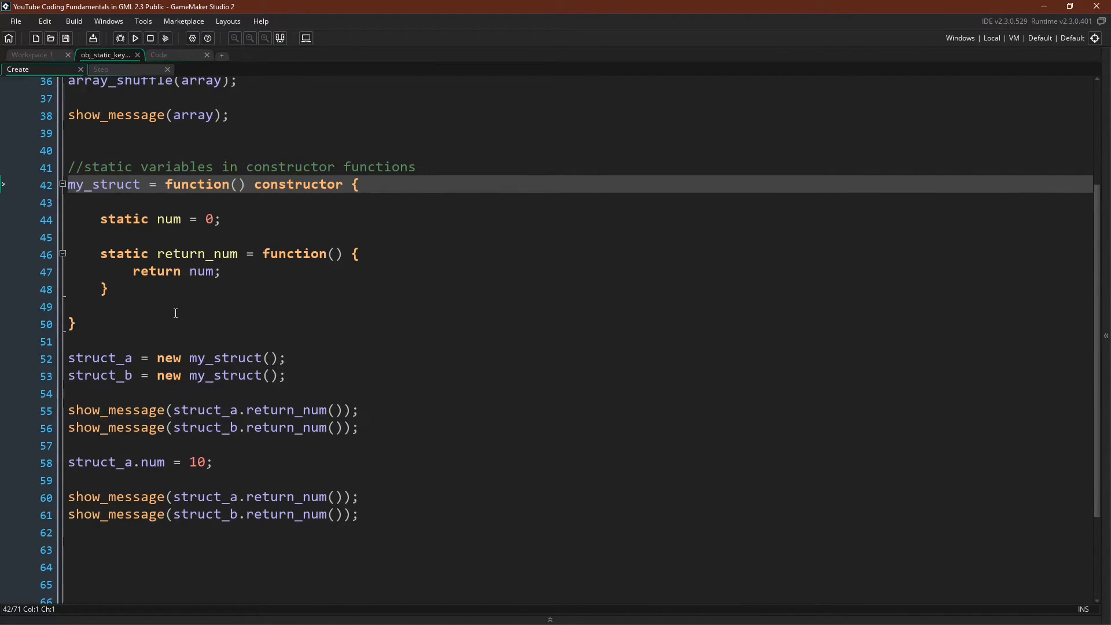
mouse_move(228, 320)
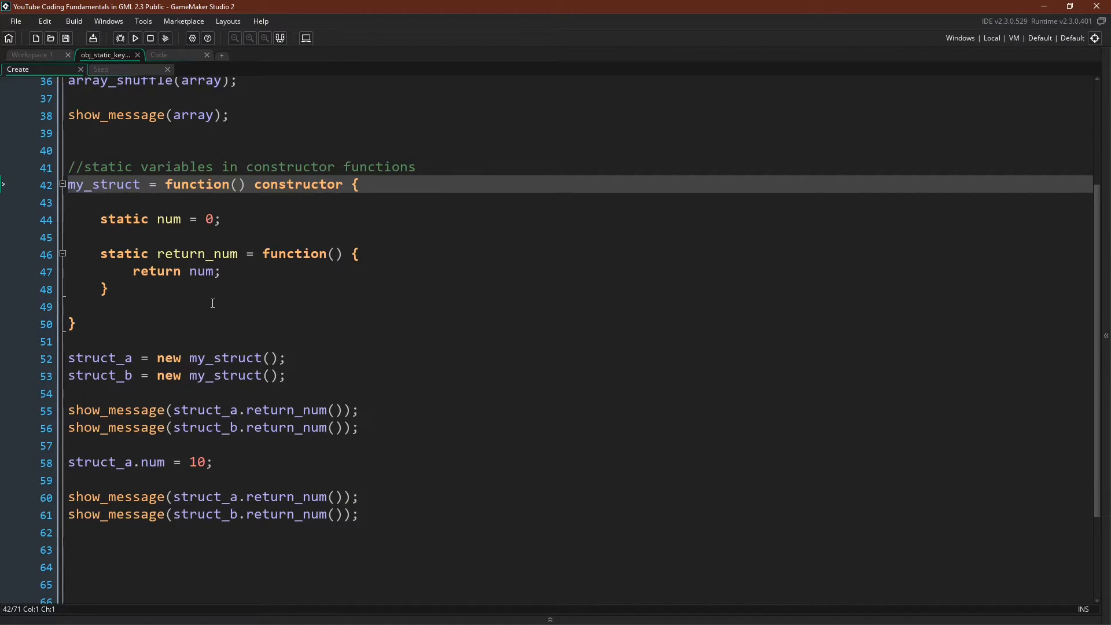
mouse_move(108, 318)
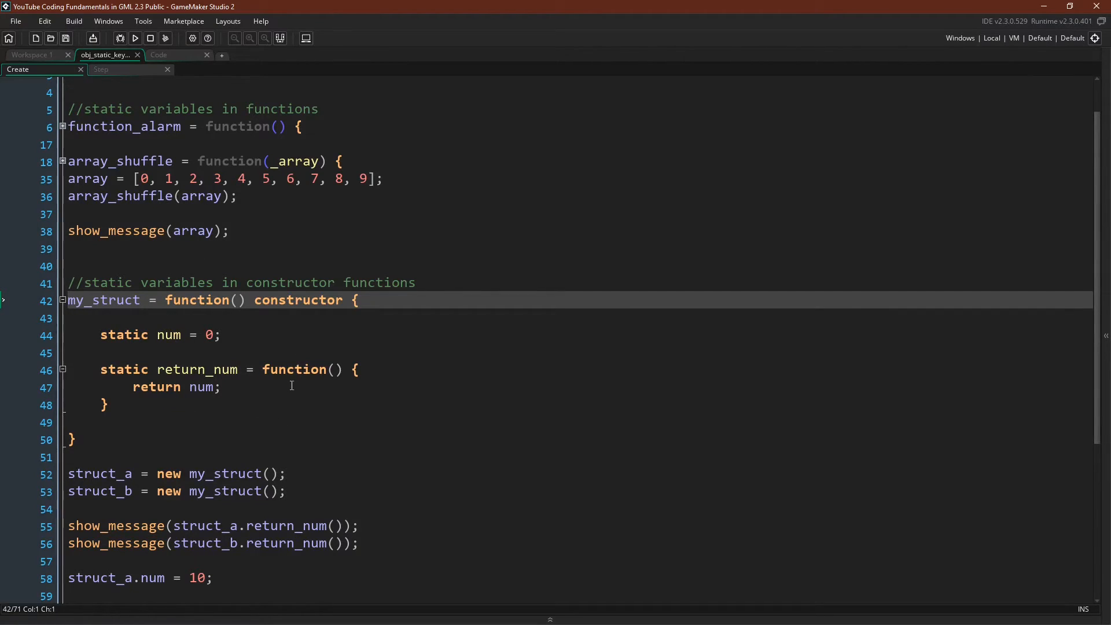
Scroll to the static-constructor test and debug-run it so the first message shows 0
scroll("down", 3)
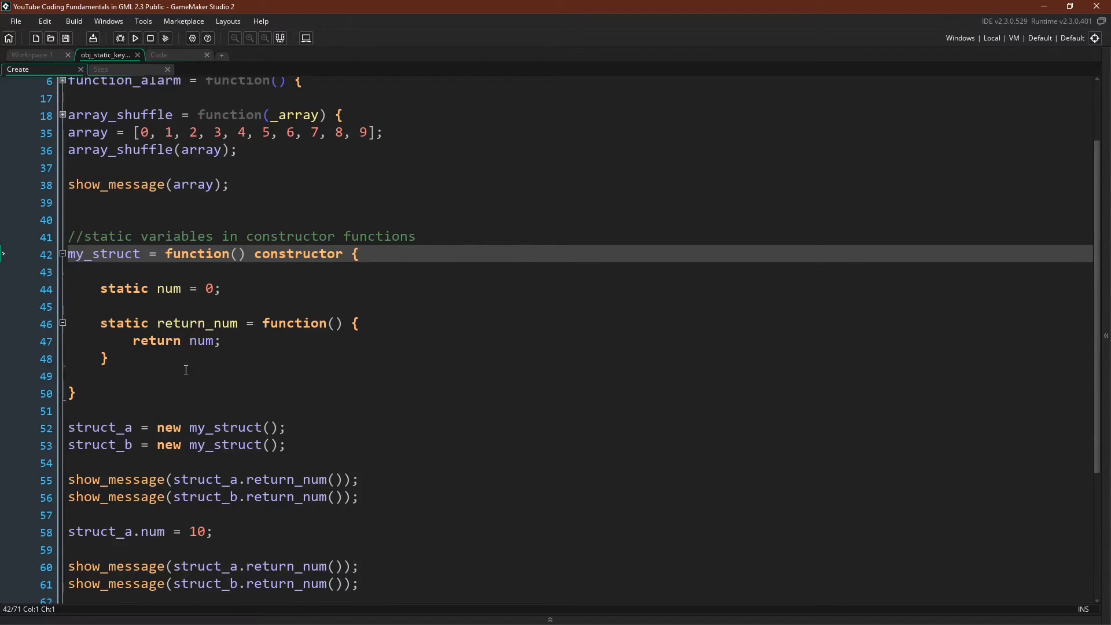
scroll("down", 3)
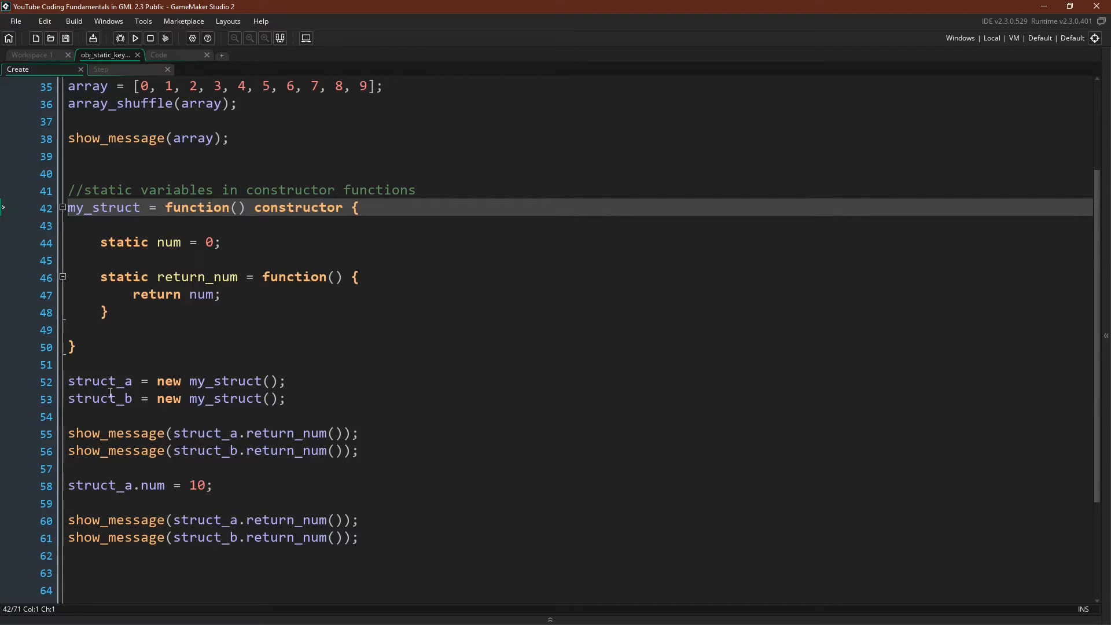
mouse_move(241, 450)
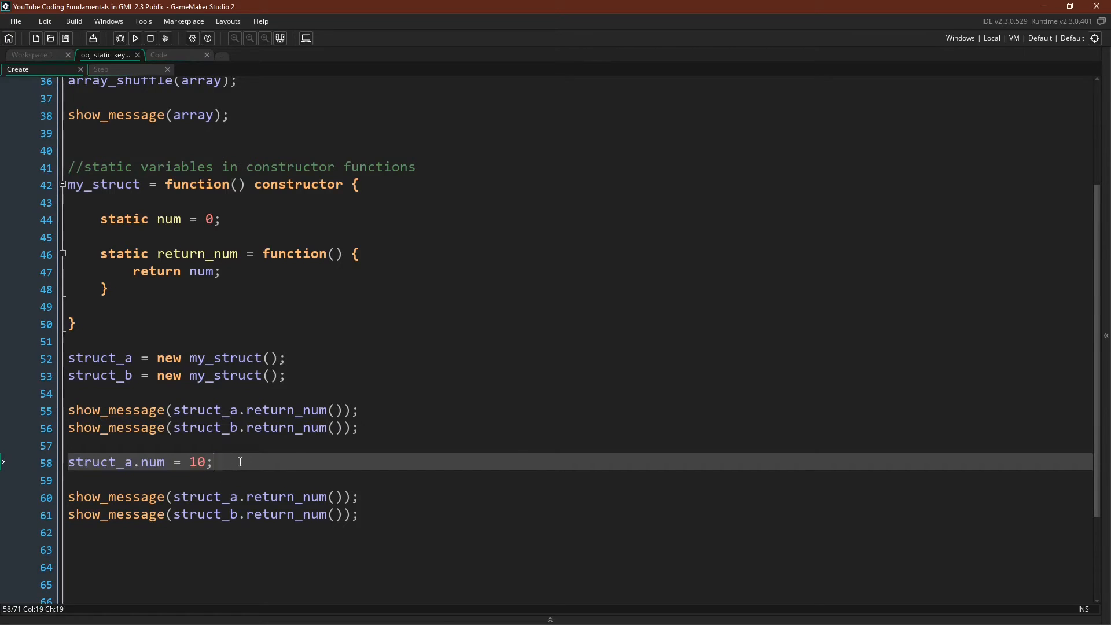
mouse_move(236, 462)
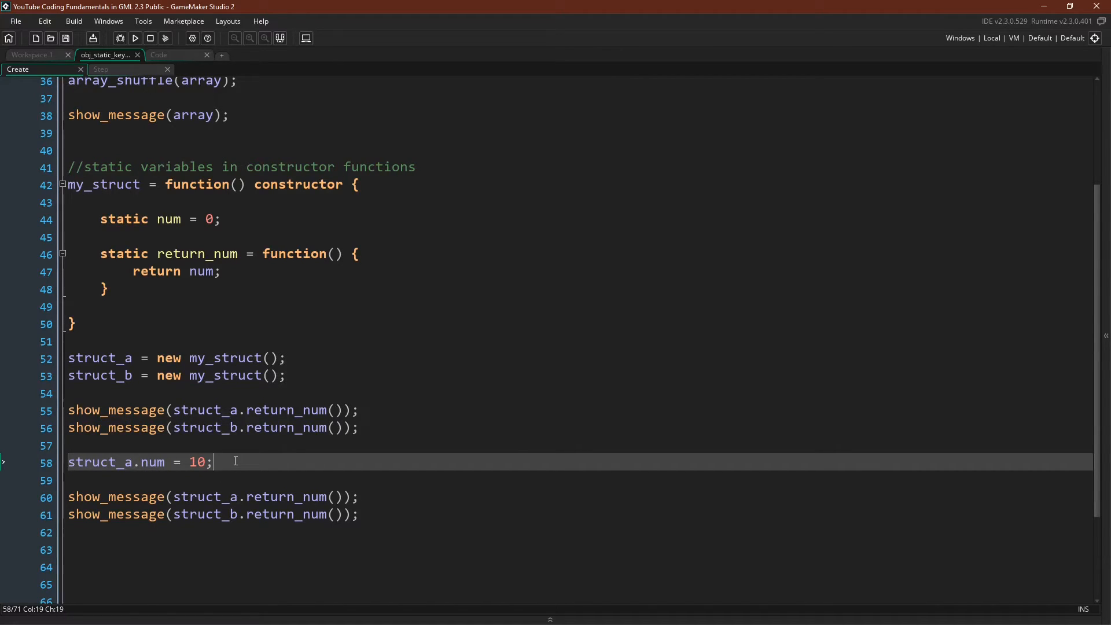
mouse_move(195, 314)
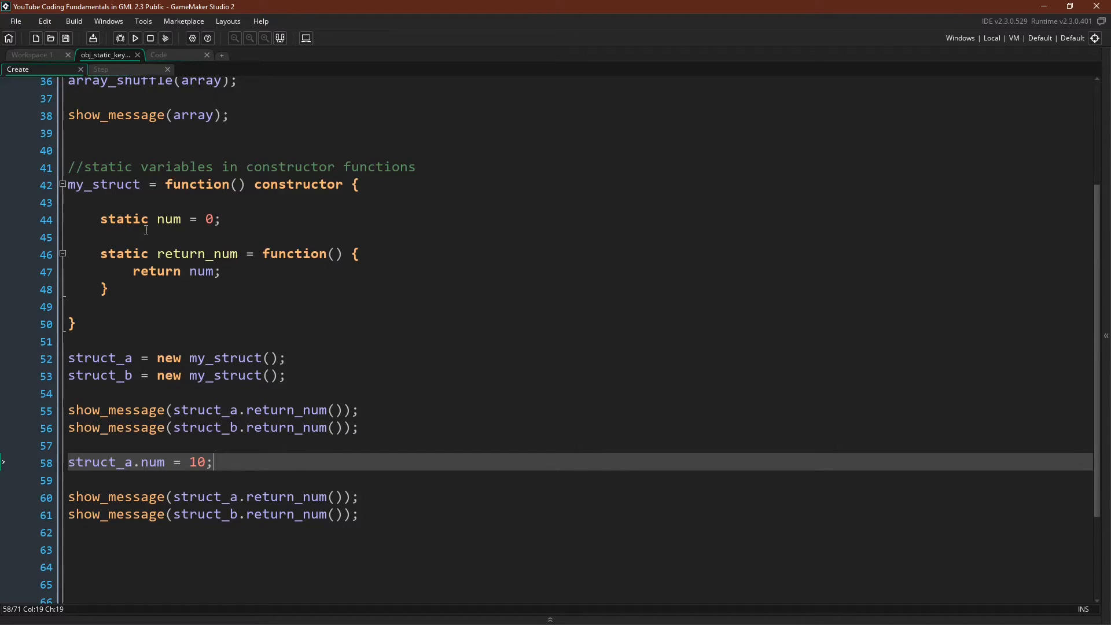
mouse_move(170, 492)
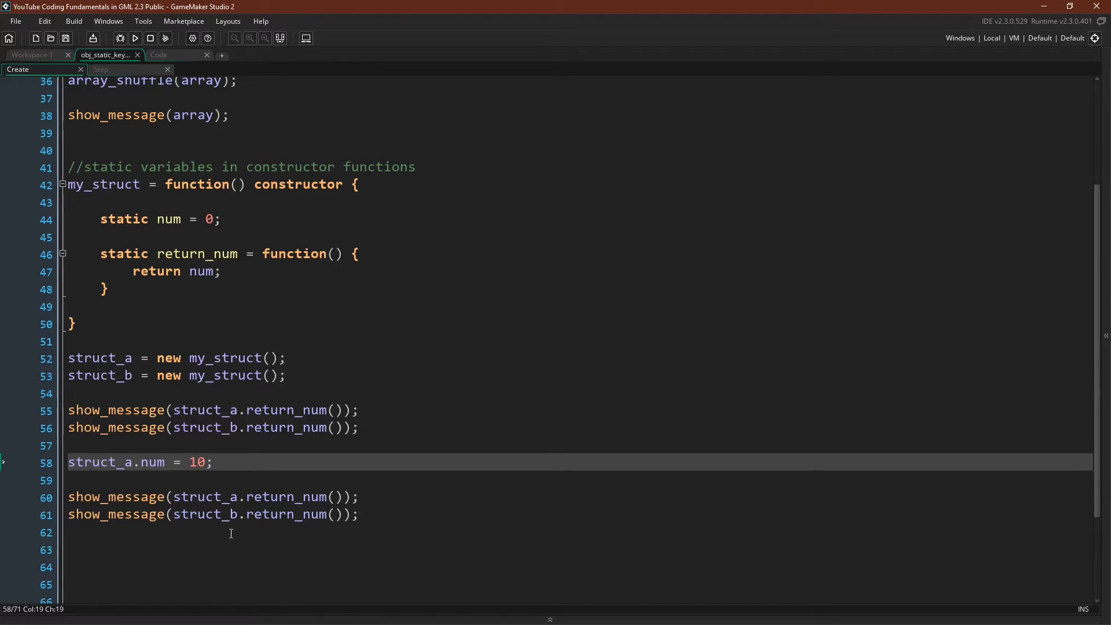
mouse_move(248, 528)
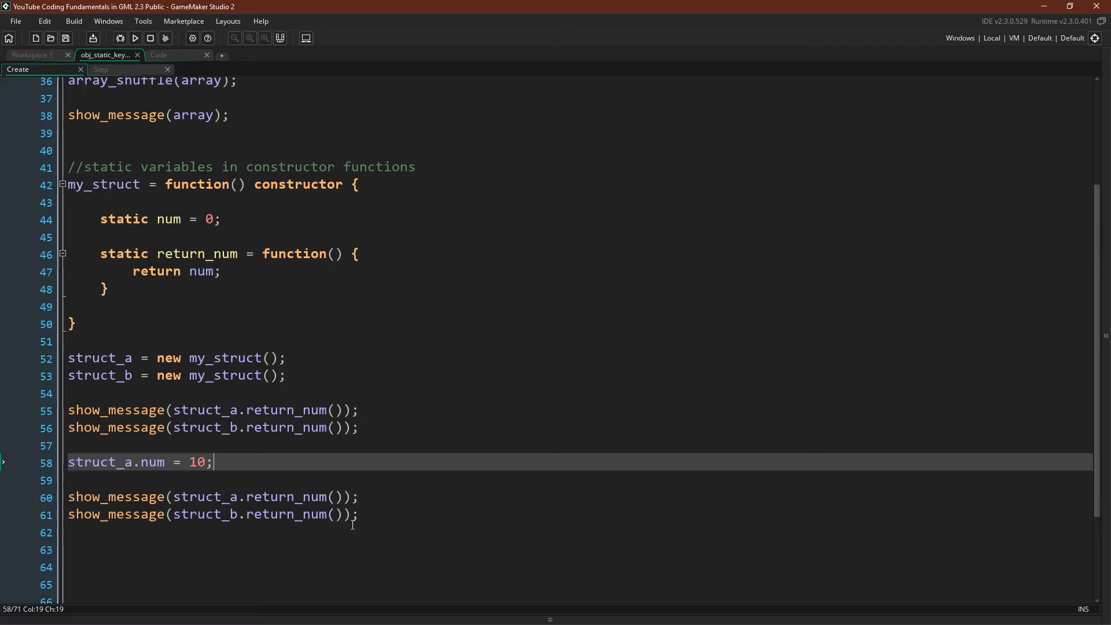
mouse_move(411, 527)
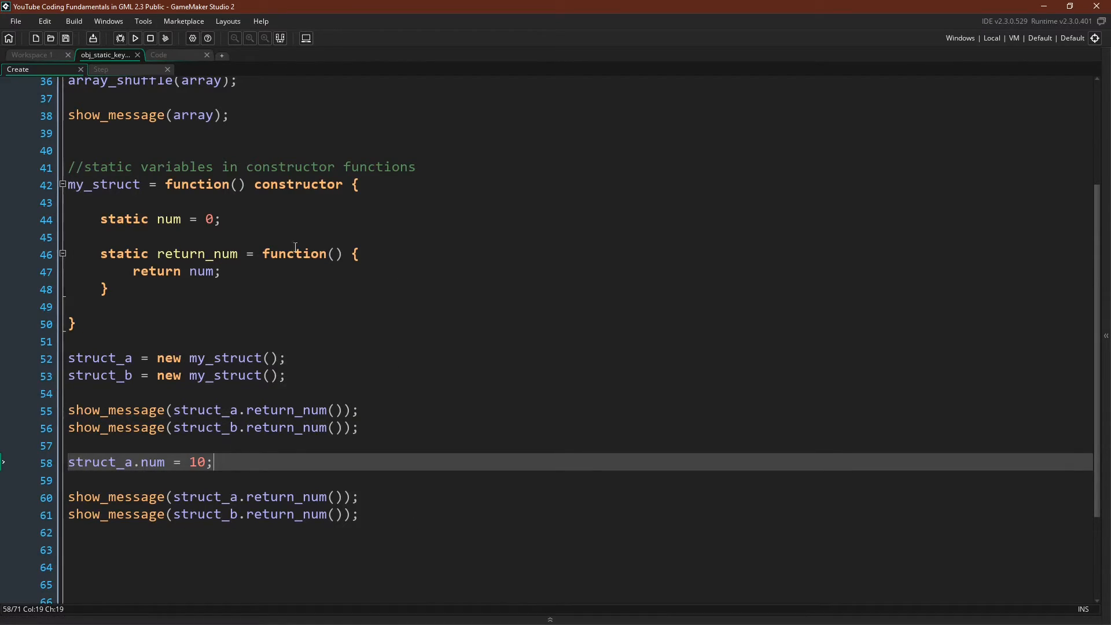
left_click(165, 38)
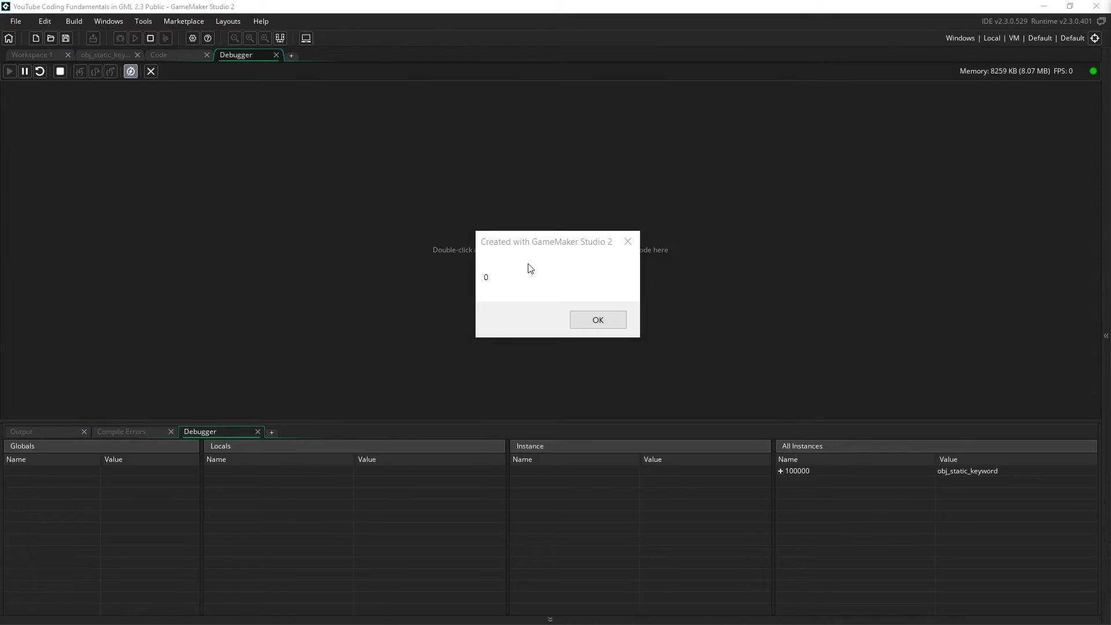
Dismiss the 0, 10 and 0 messages to return to the code with debugger panes below
left_click(597, 320)
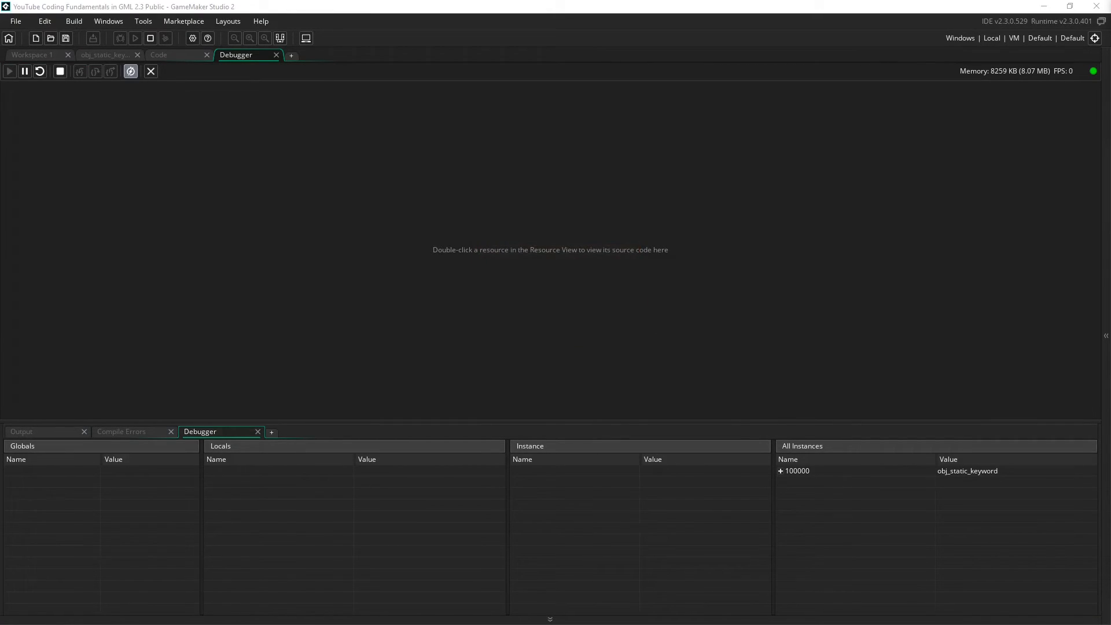
left_click(105, 54)
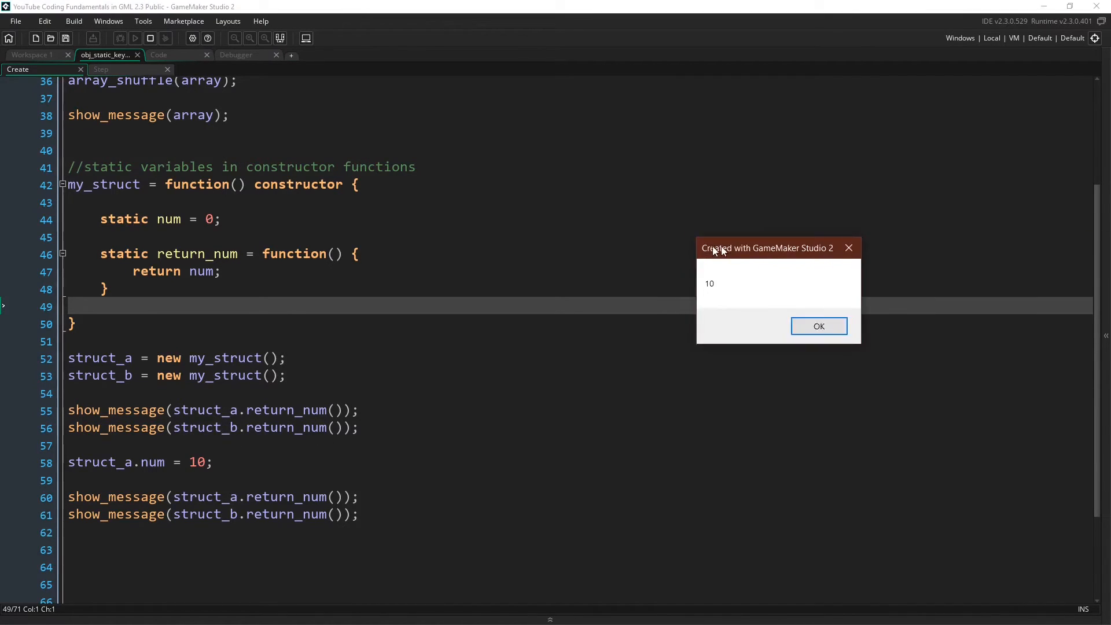
left_click(818, 326)
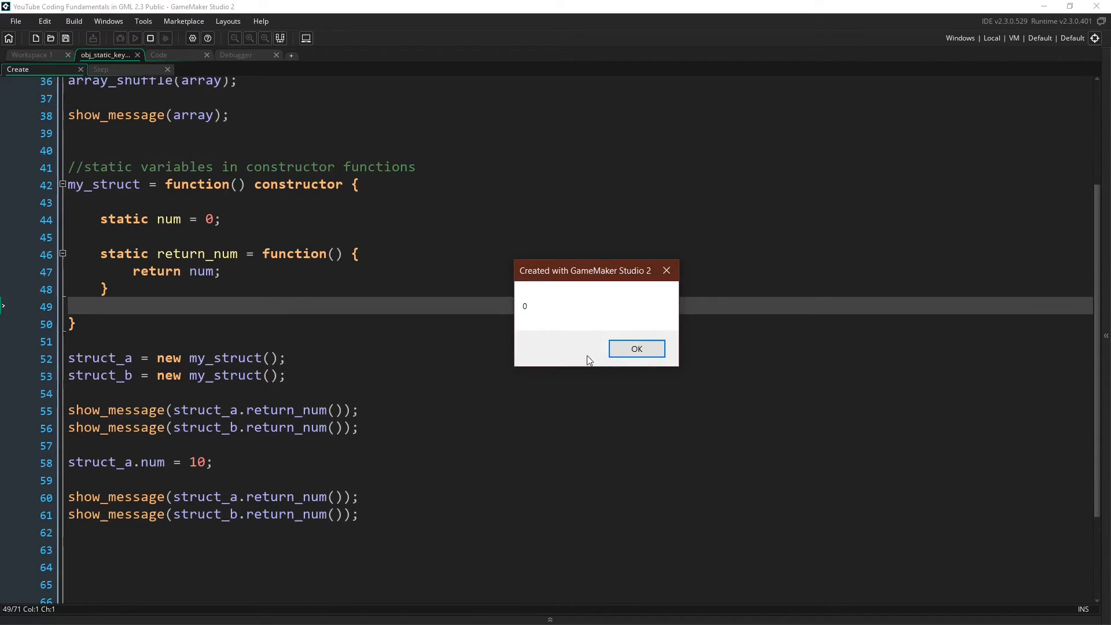
left_click(636, 349)
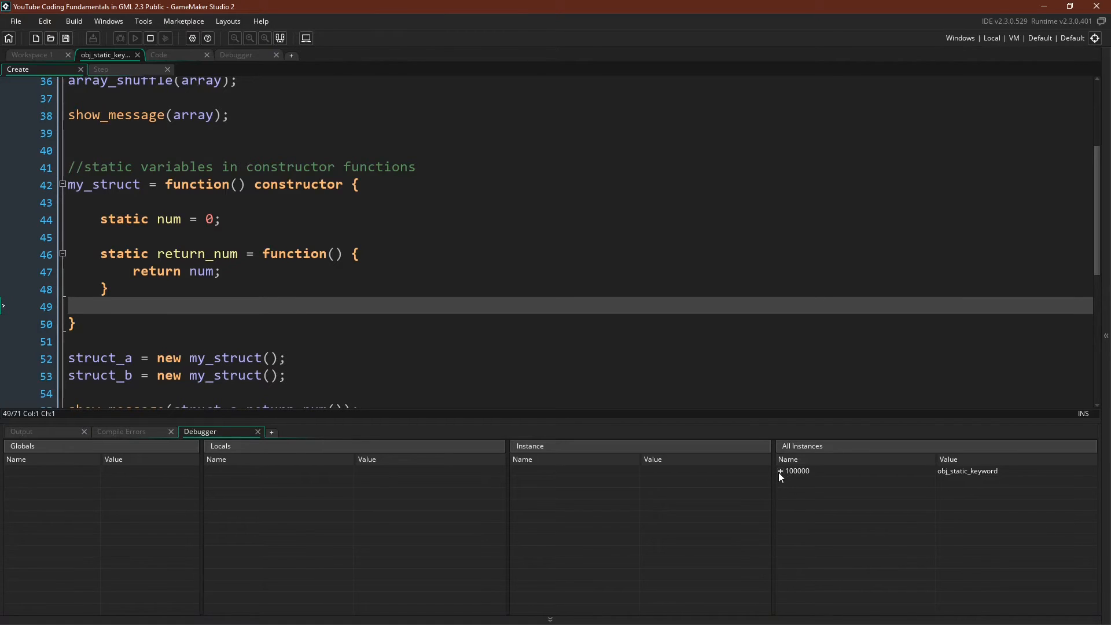
Expand instance 100000 and struct_a in All Instances to confirm num holds 10
left_click(779, 471)
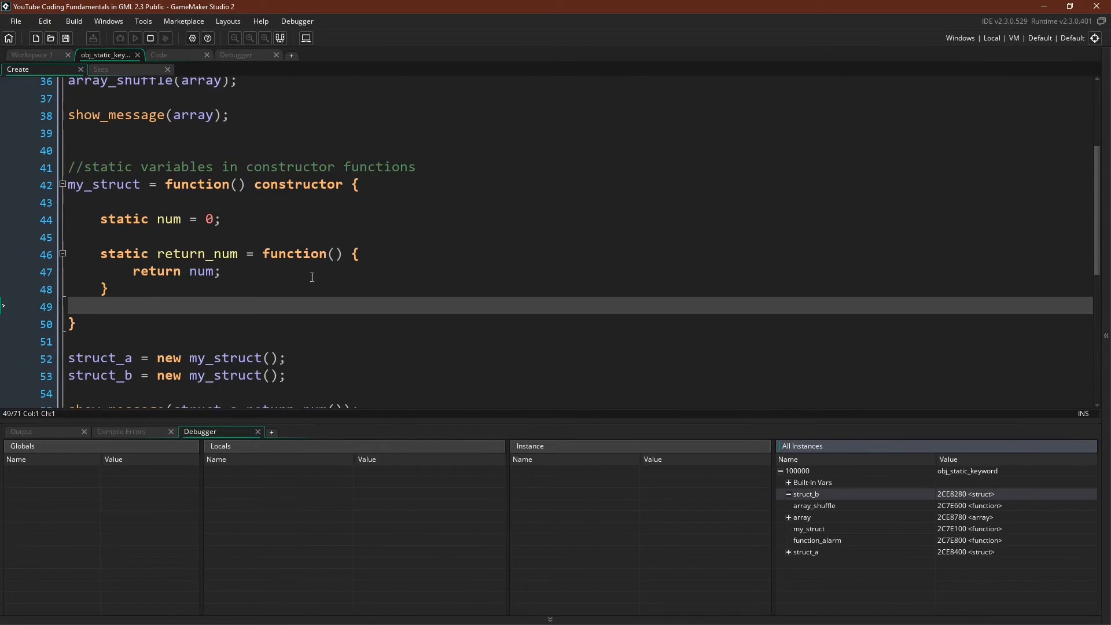
mouse_move(324, 337)
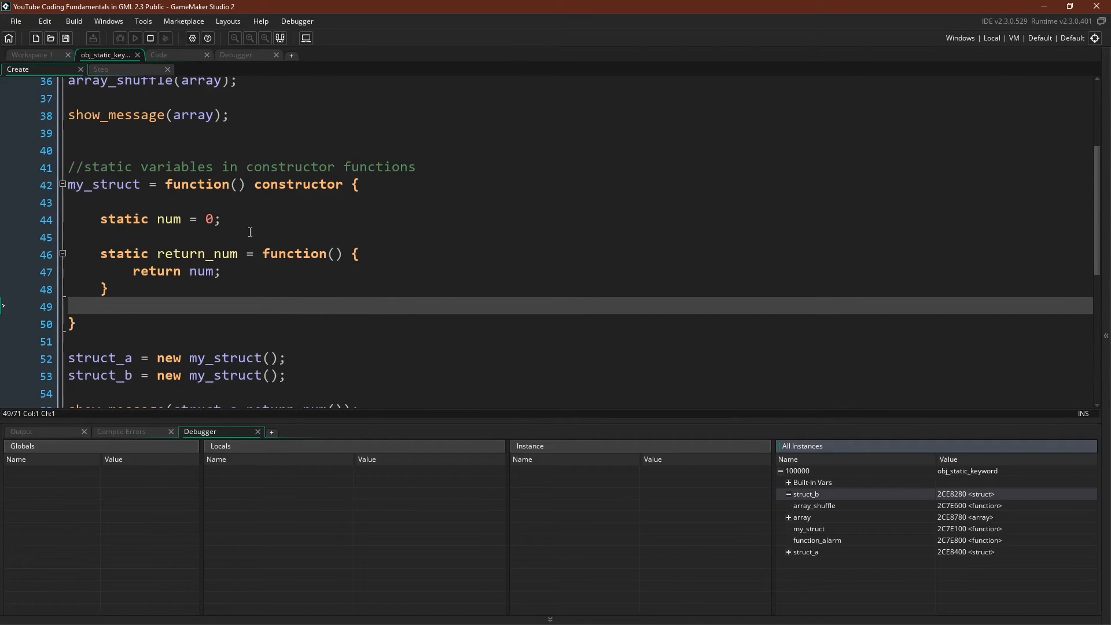
left_click(789, 552)
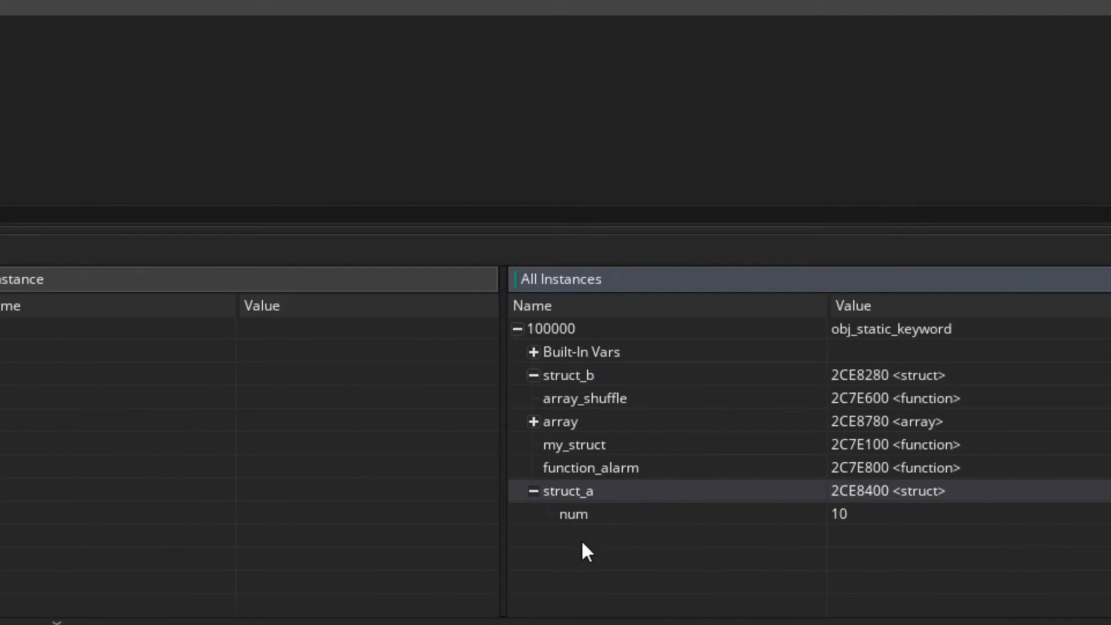
mouse_move(620, 528)
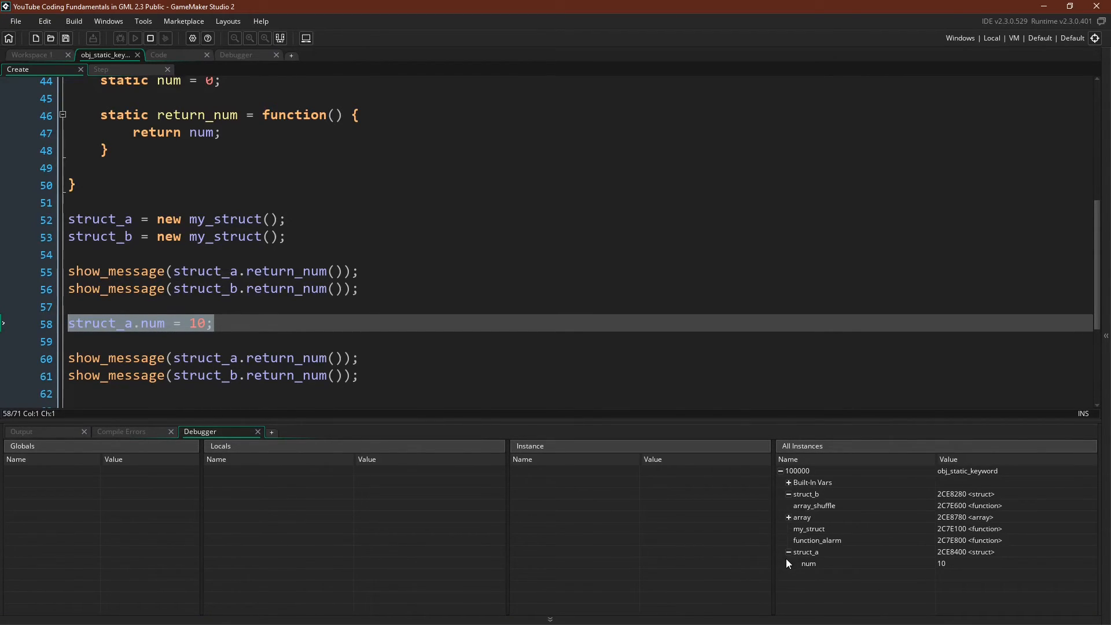
scroll("down", 3)
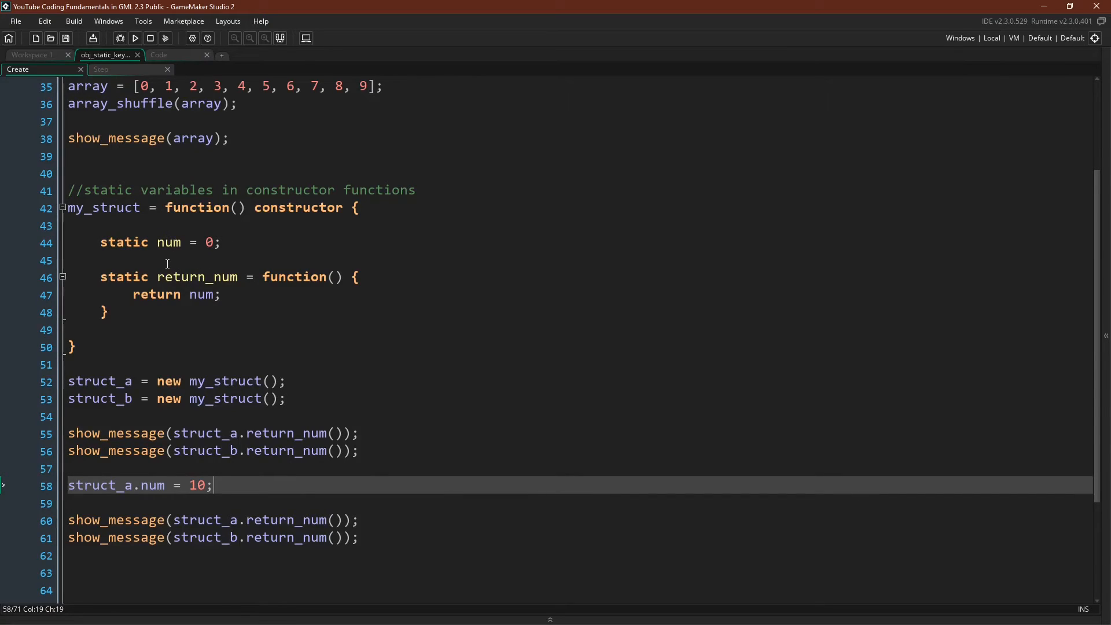
mouse_move(111, 117)
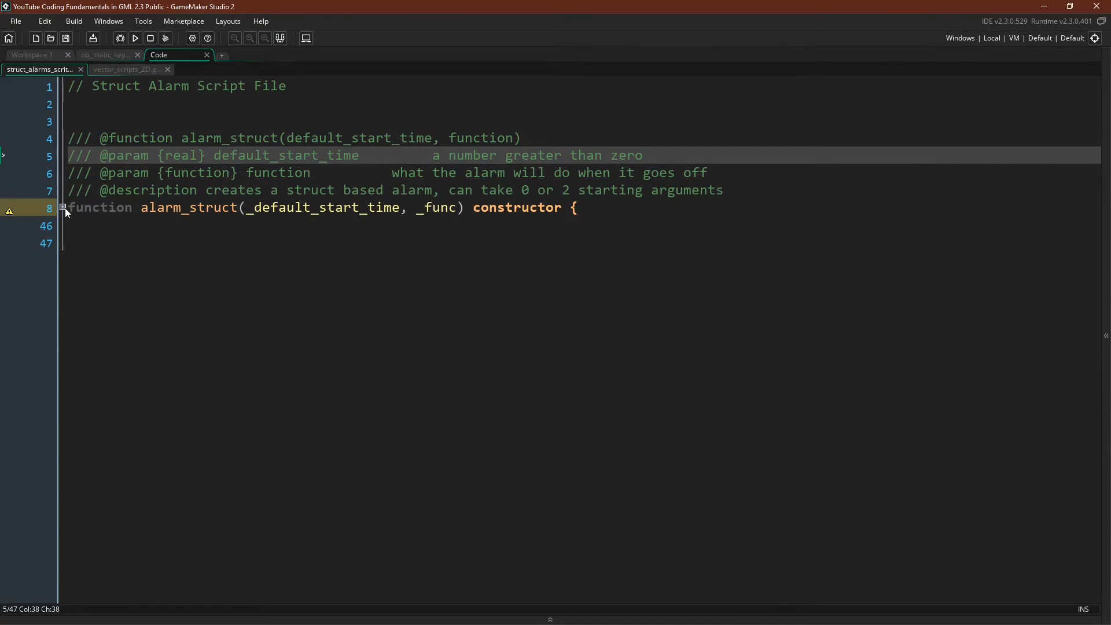
Unfold the alarm_struct constructor showing static set, run, is_active and cancel methods
left_click(62, 208)
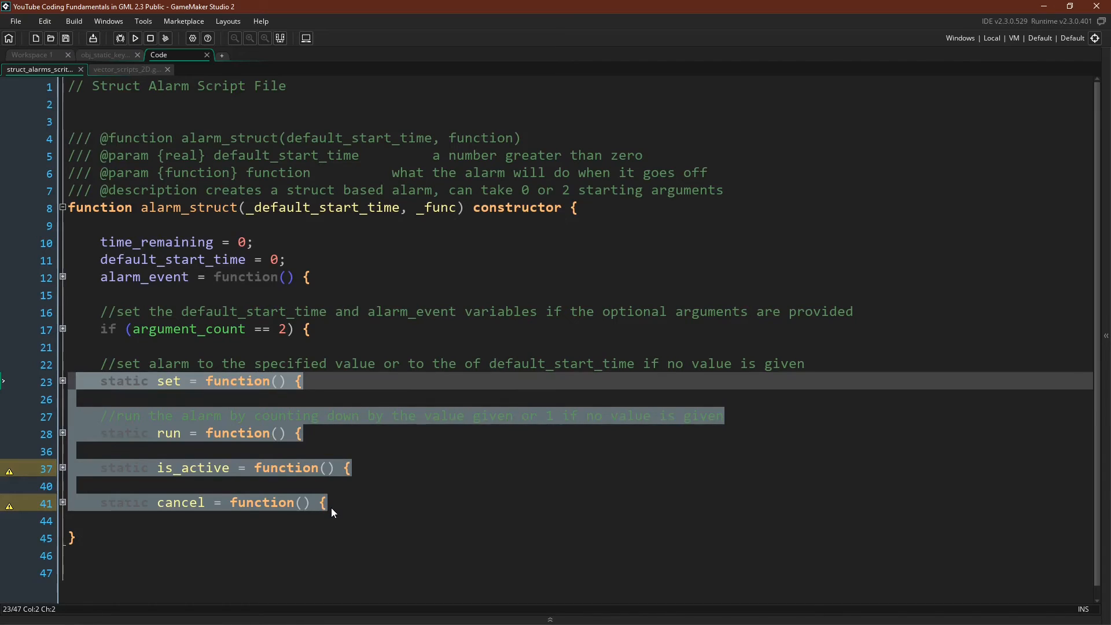
left_click(262, 538)
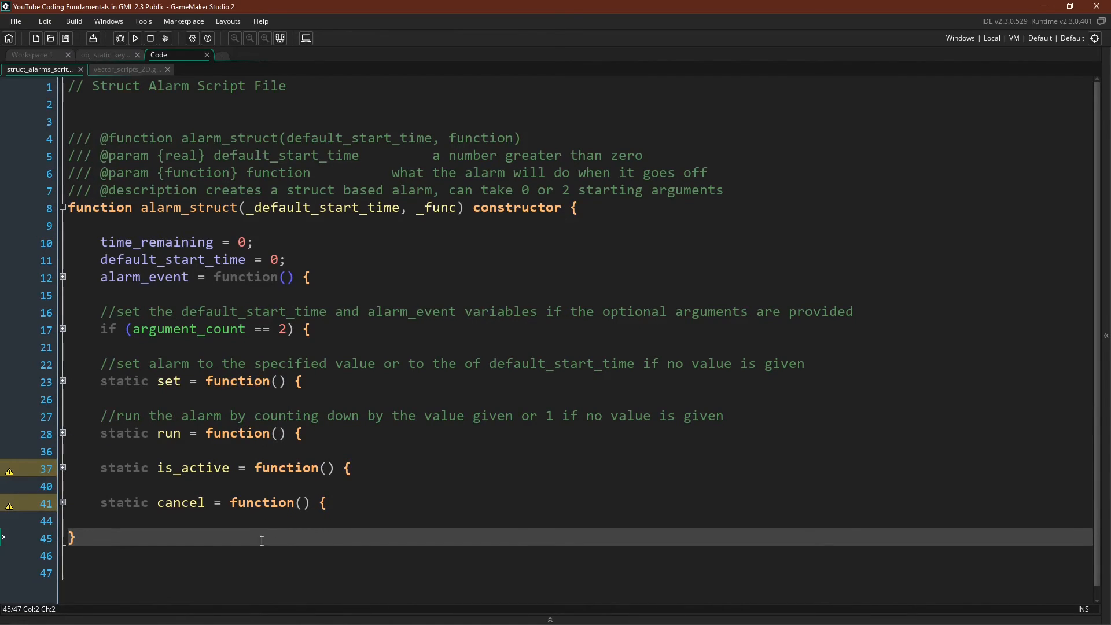
Switch to vector_scripts_2D and review the vector constructor's static add, subtract, normalize methods
left_click(126, 69)
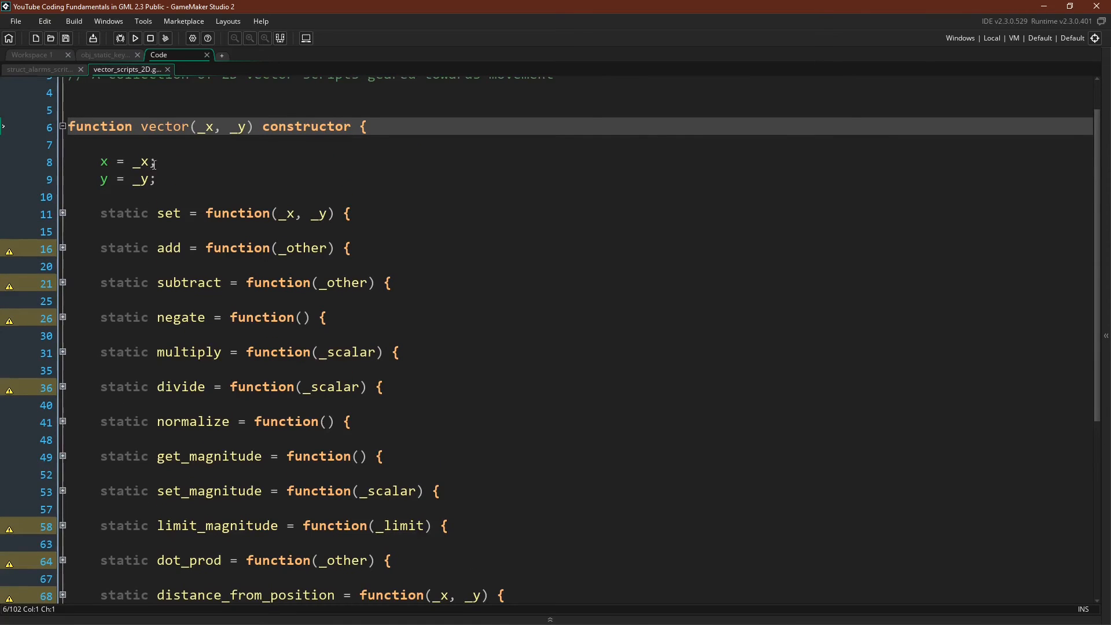
scroll("down", 3)
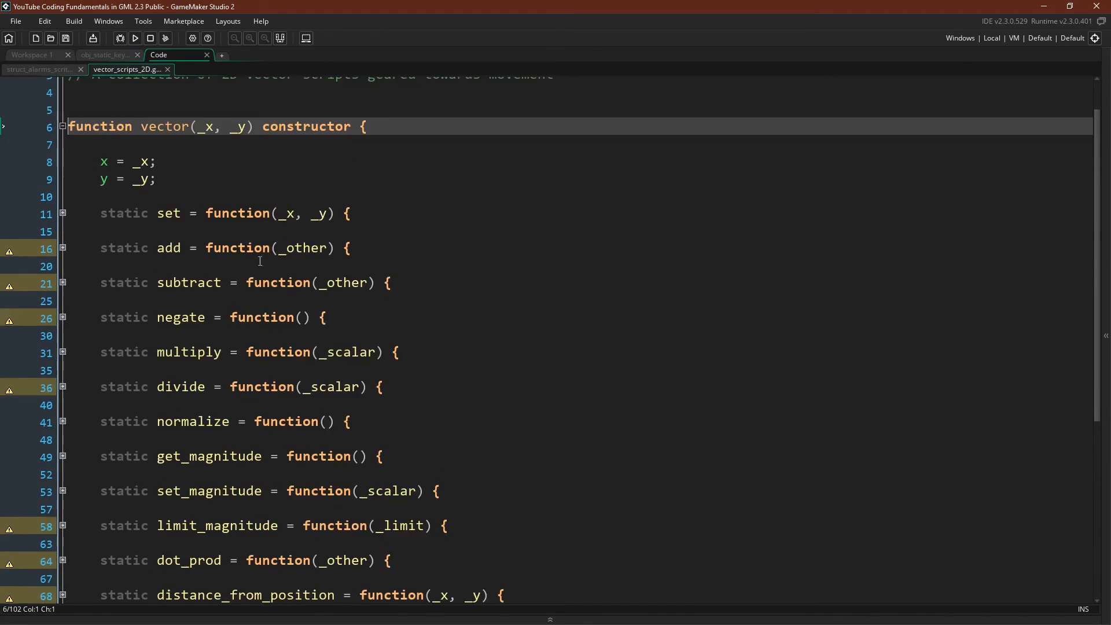
mouse_move(129, 210)
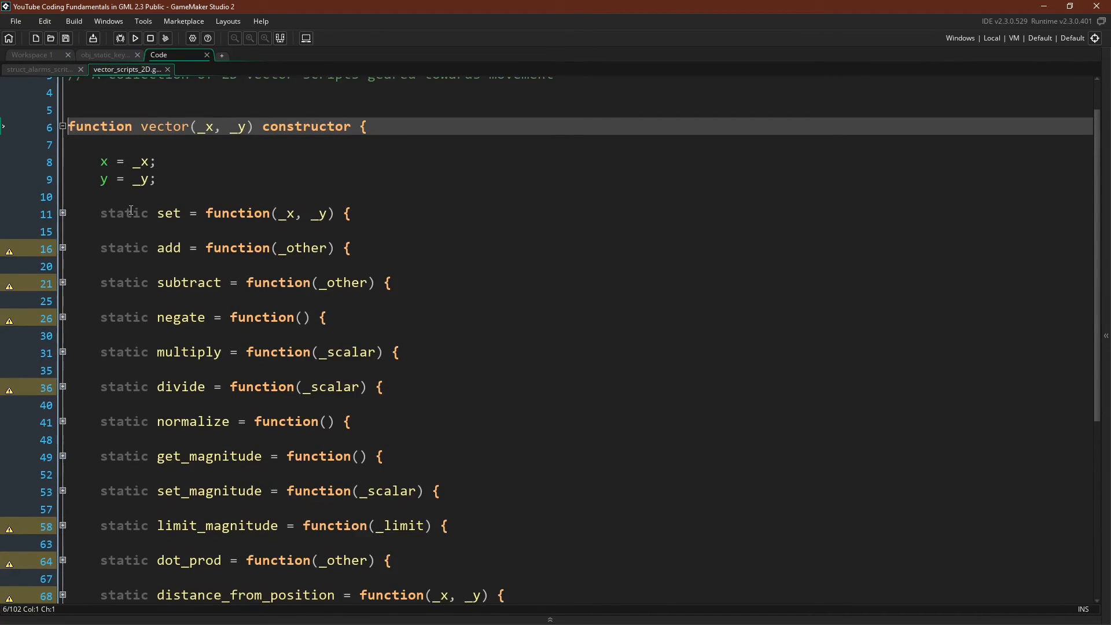
scroll("down", 3)
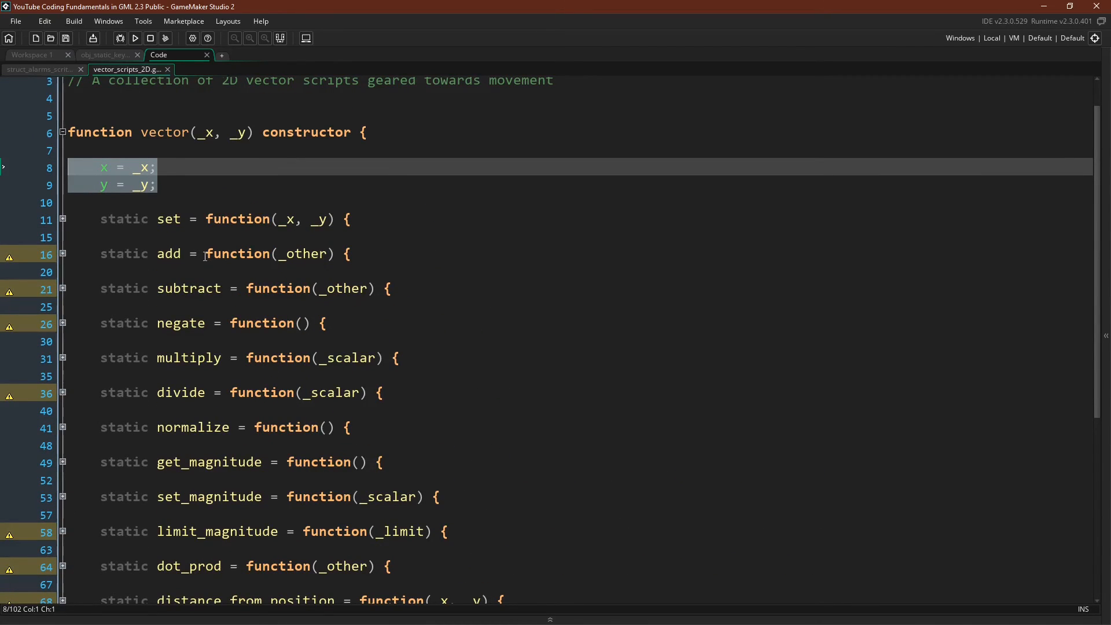
left_click(254, 185)
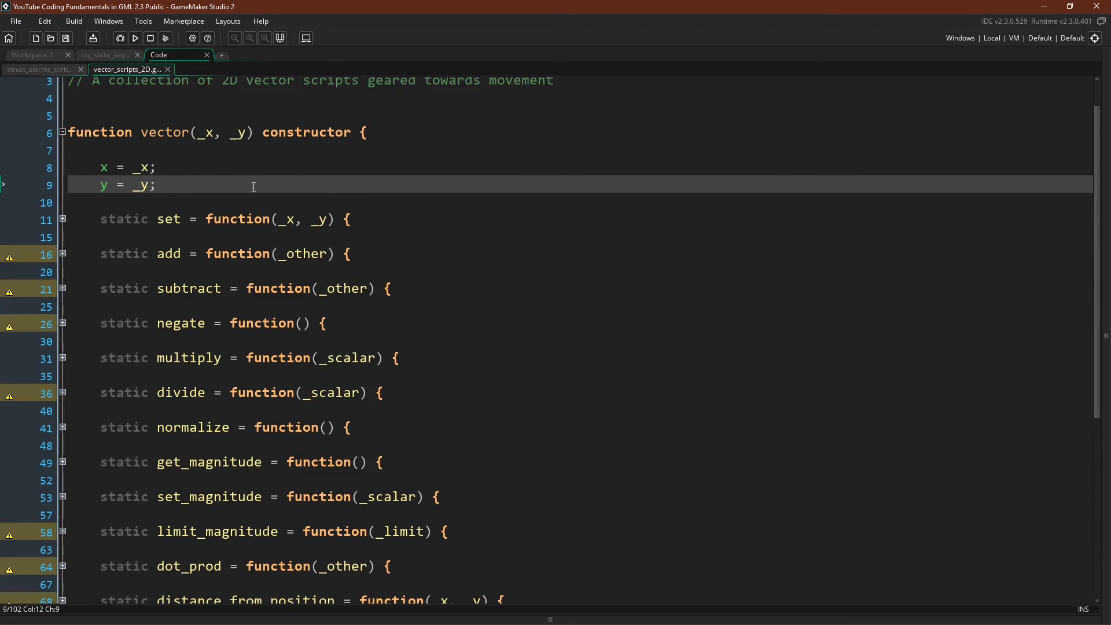